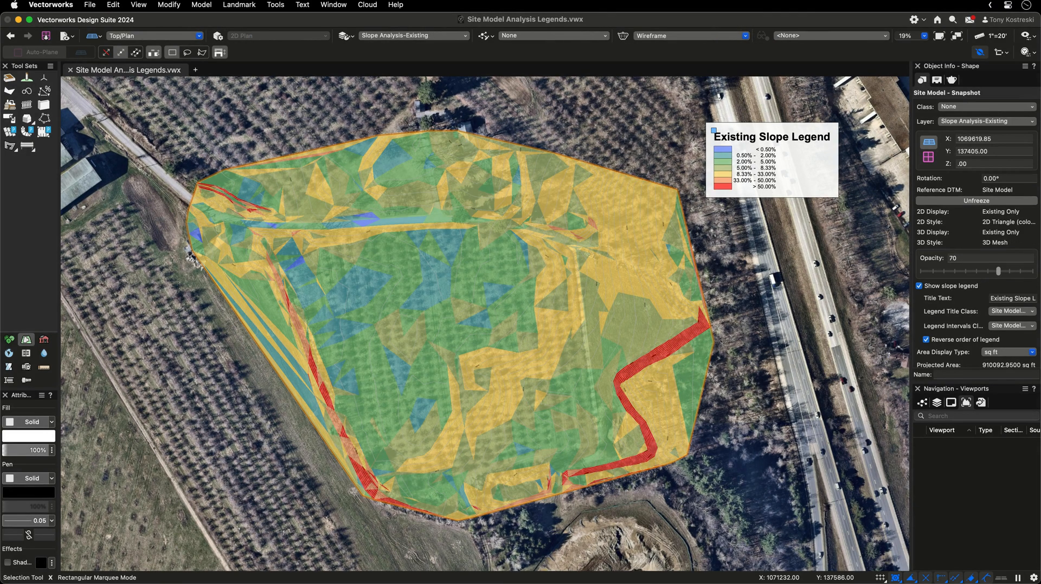
Step: Set the site model's 2D display style to 2D Contours colored by elevation in green shades
{"action": "left_click", "coordinate": [412, 35]}
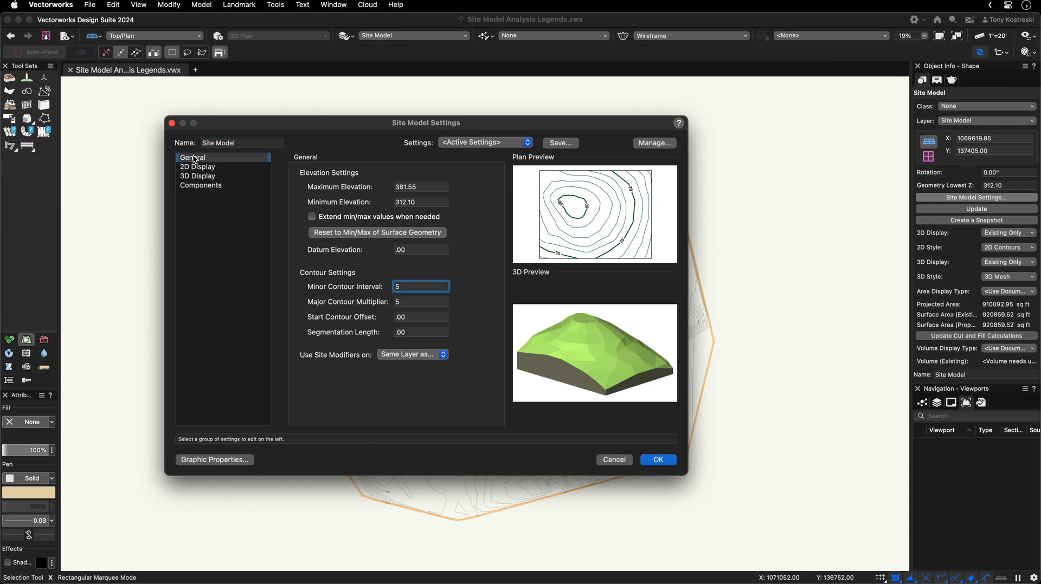
{"action": "left_click", "coordinate": [198, 167]}
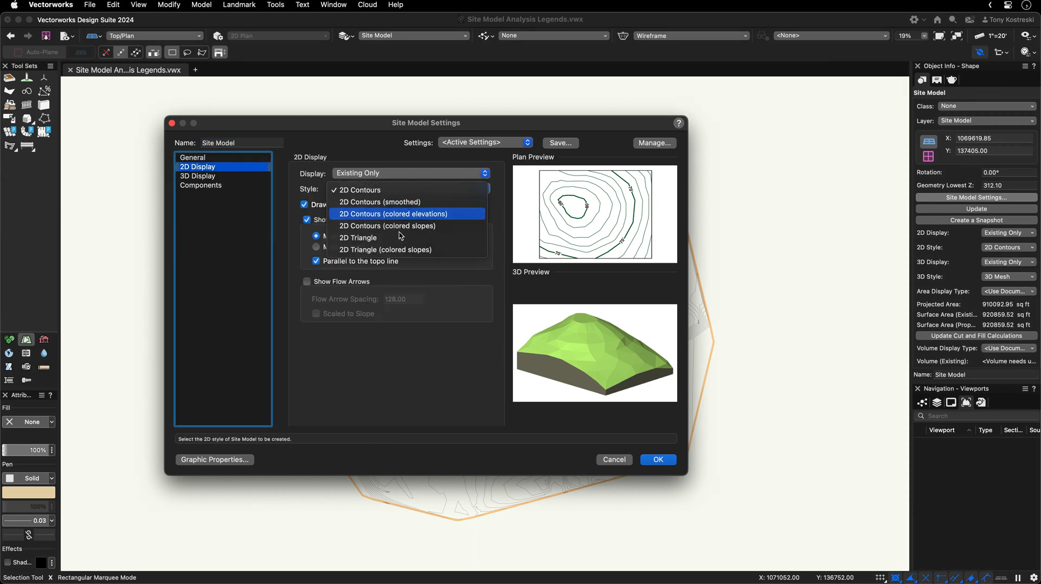
{"action": "left_click", "coordinate": [657, 460]}
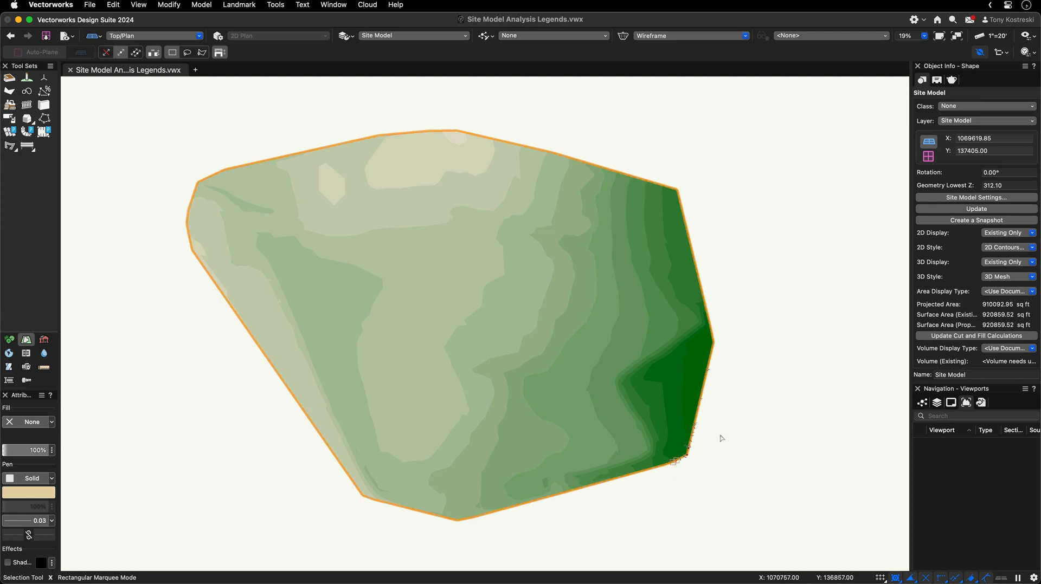
Step: Show the Elevation Analysis snapshot and toggle its legend visibility and reversed order
{"action": "left_click", "coordinate": [412, 35]}
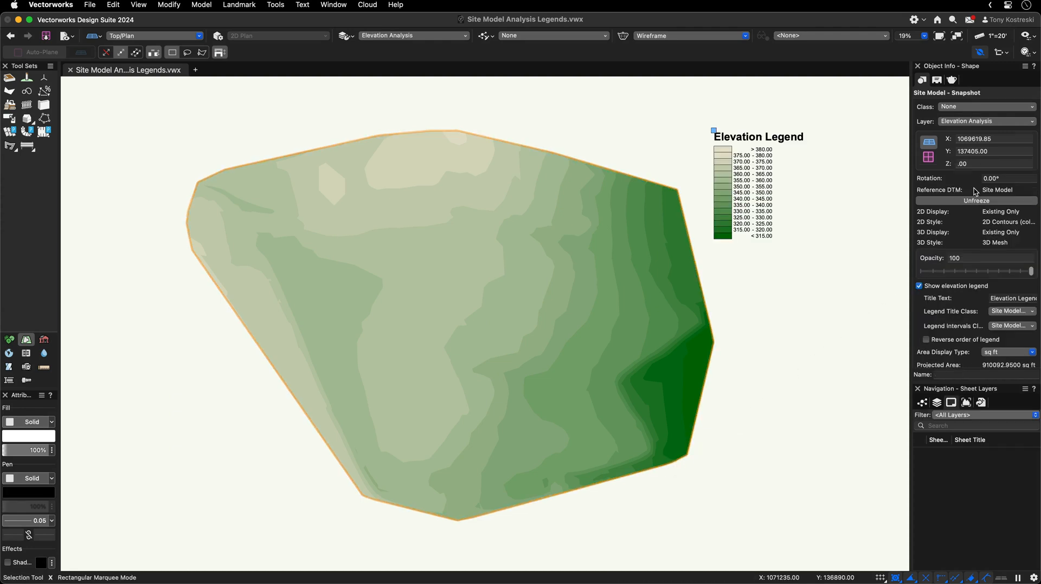
{"action": "left_click", "coordinate": [919, 286]}
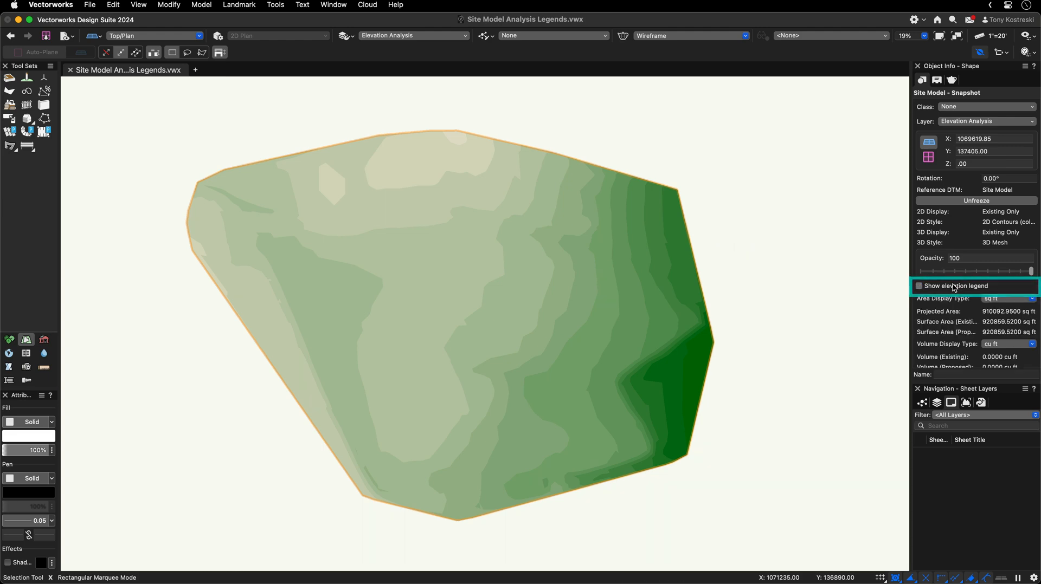
{"action": "left_click", "coordinate": [918, 285]}
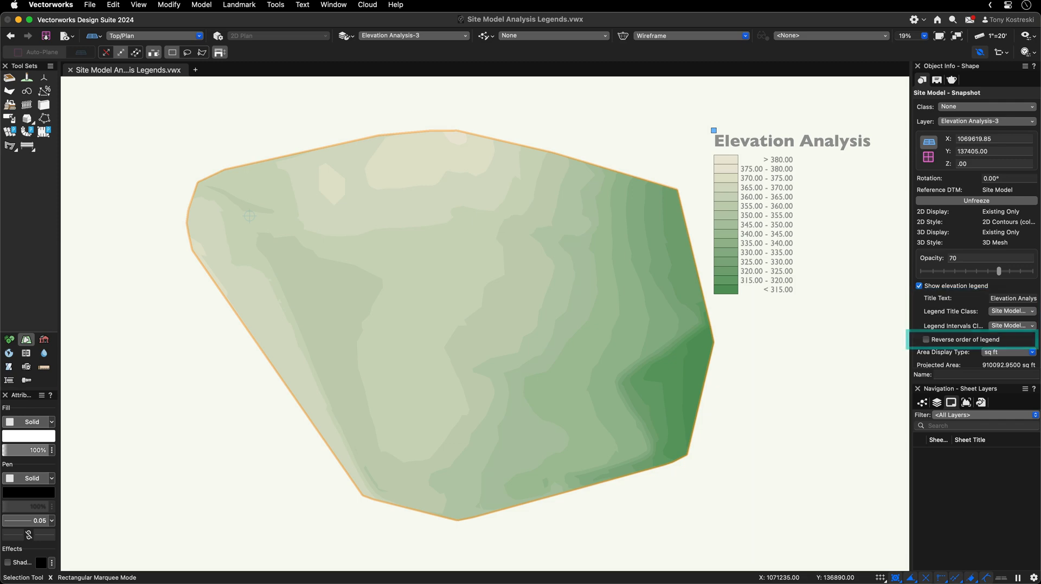
{"action": "left_click", "coordinate": [925, 340]}
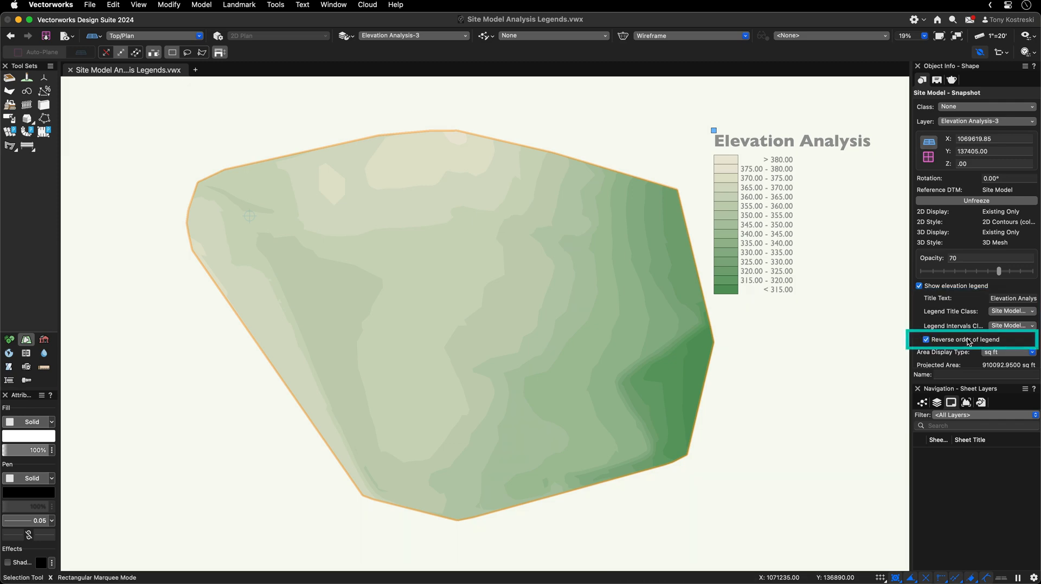
{"action": "left_click", "coordinate": [925, 340]}
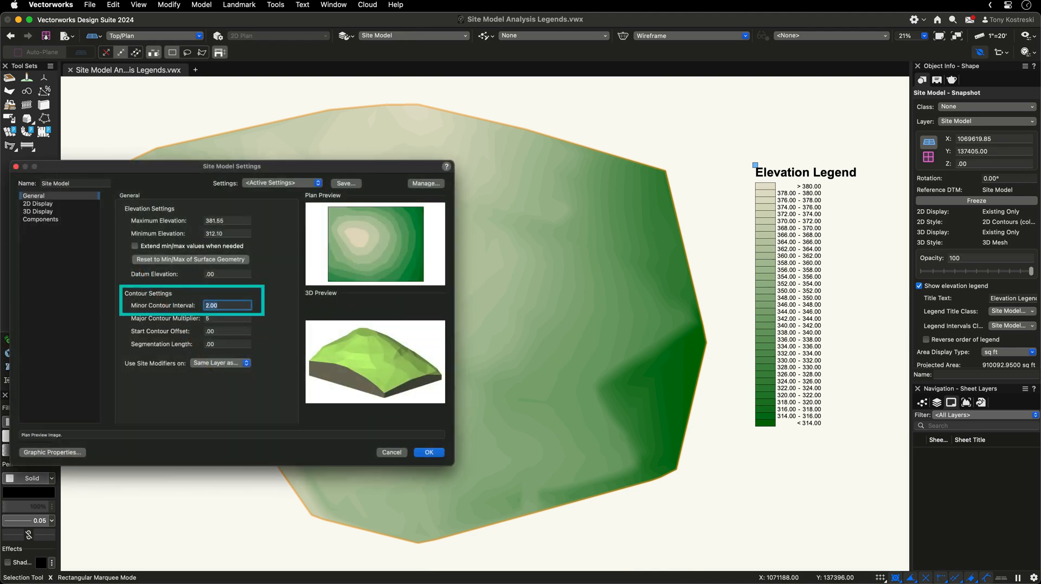
Step: Set minor contour interval 5.00 and major 10.00, then view black-and-white and blue-to-light-green colorings
{"action": "type", "text": "5.00"}
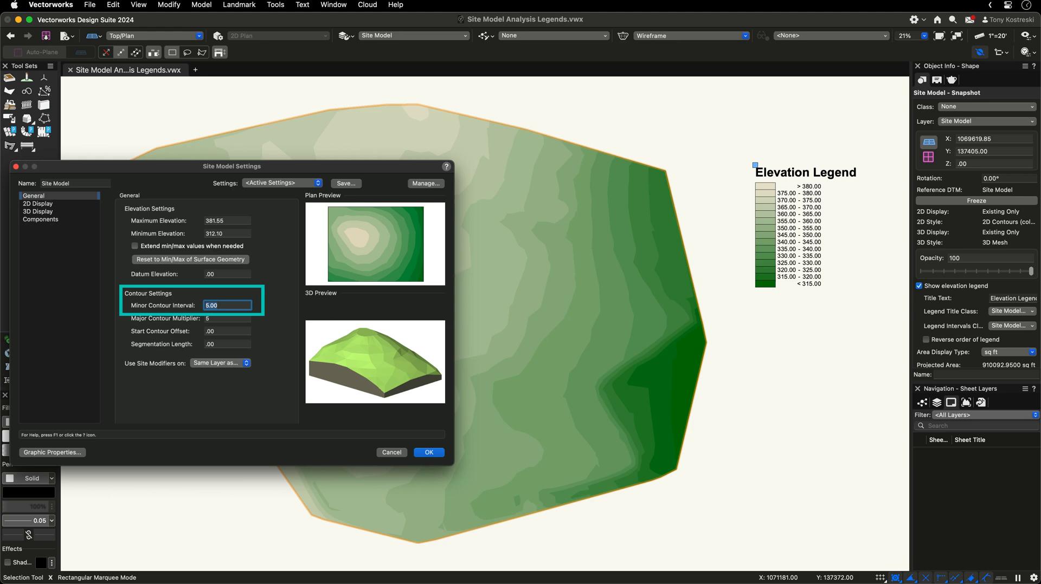
{"action": "type", "text": "10.00"}
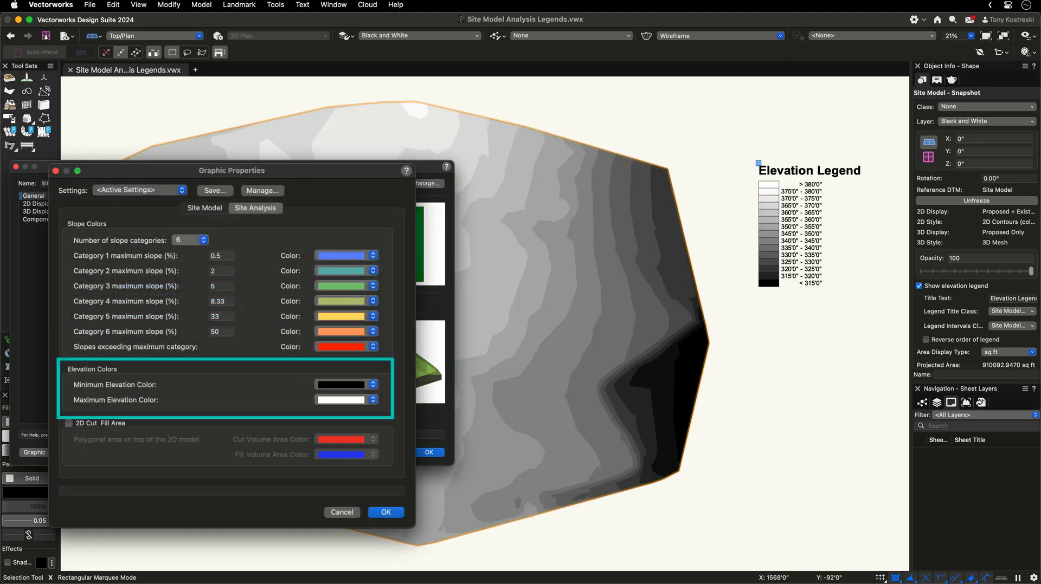
{"action": "left_click", "coordinate": [341, 385]}
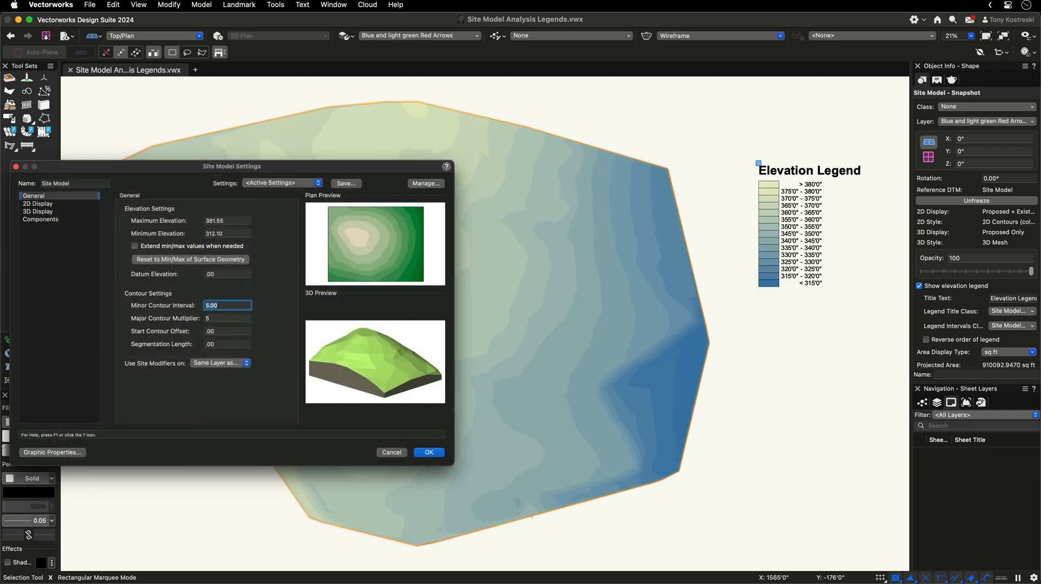
Step: Enable flow arrows scaled to slope in the site model's 2D display and show the slope snapshot
{"action": "left_click", "coordinate": [38, 203]}
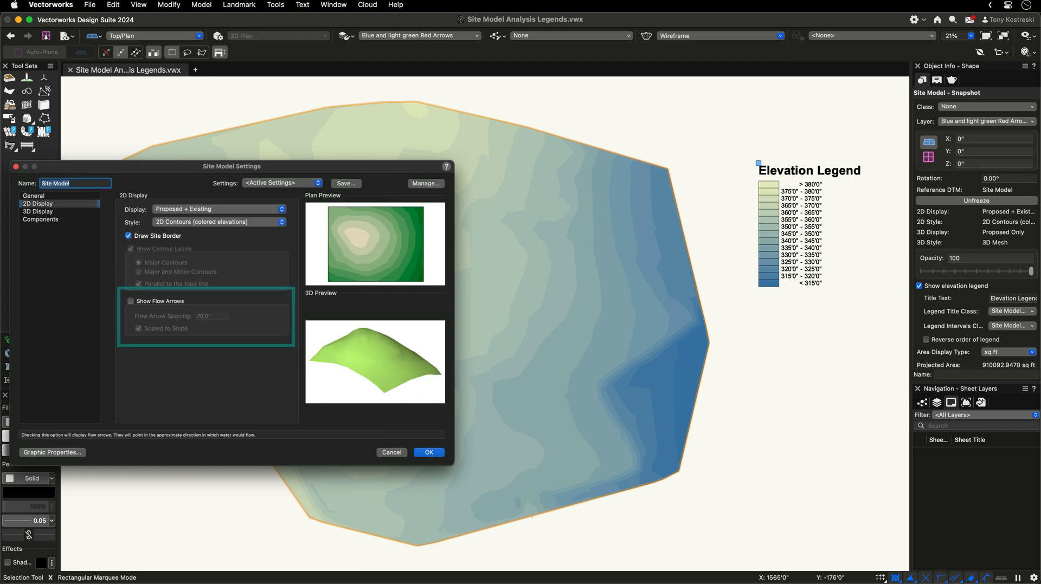
{"action": "left_click", "coordinate": [129, 302]}
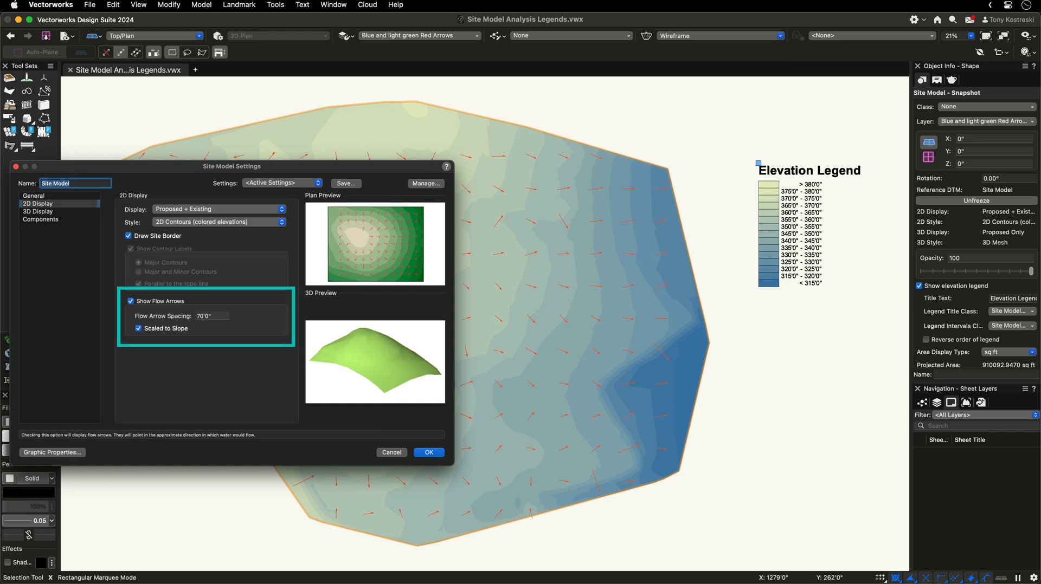
{"action": "left_click", "coordinate": [428, 452]}
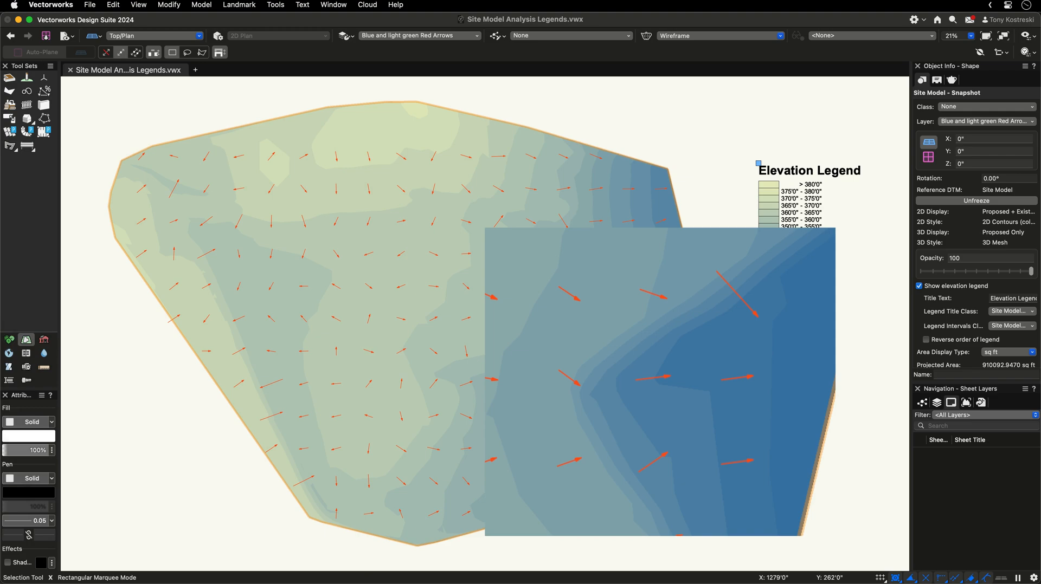
{"action": "left_click", "coordinate": [418, 34]}
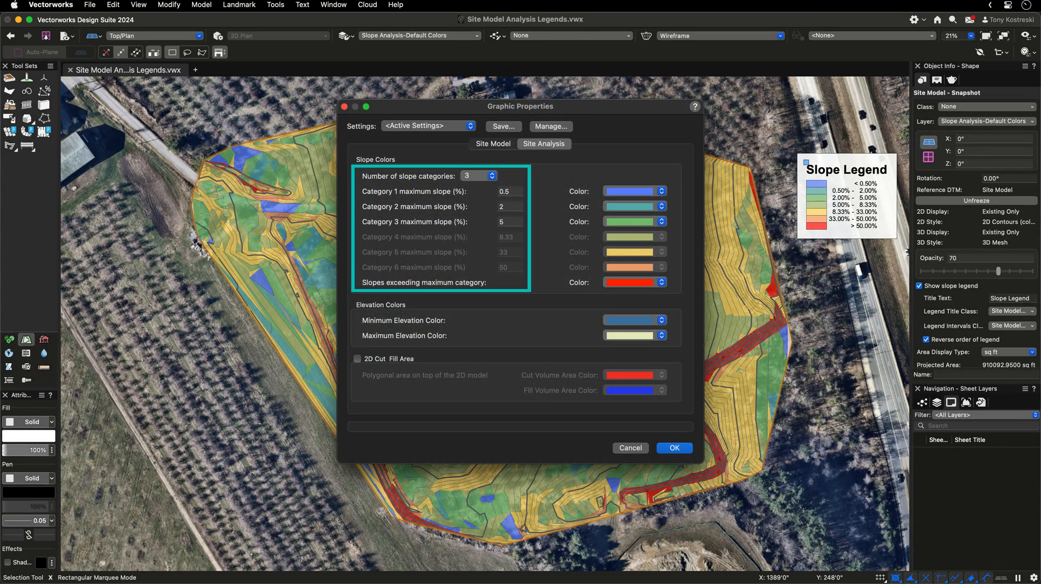
Step: Cycle slope analysis layers: green-to-red, single-category, earth-tone, and proposed slope around the buildings
{"action": "left_click", "coordinate": [492, 173]}
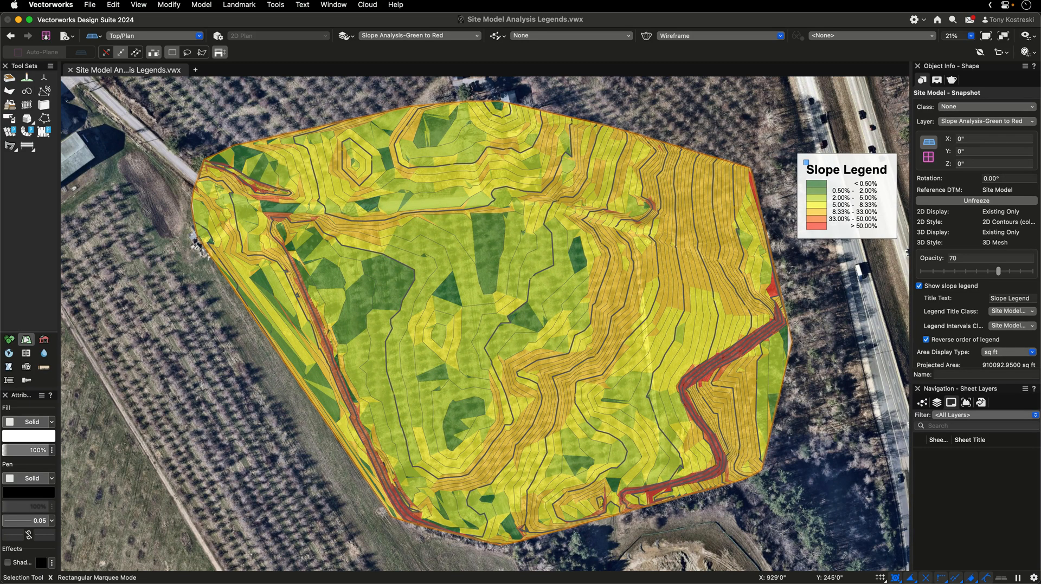
{"action": "left_click", "coordinate": [415, 35]}
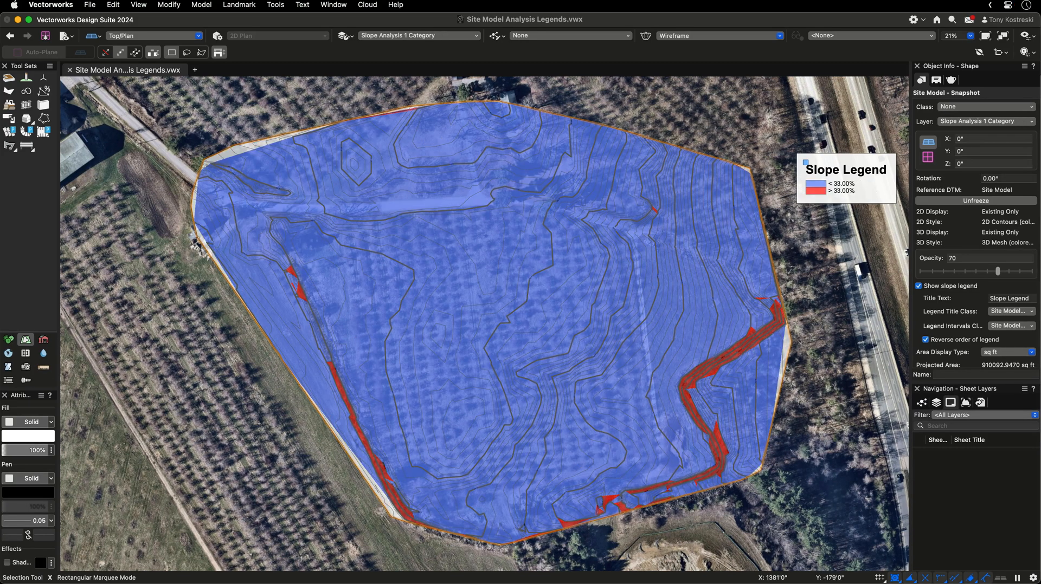
{"action": "left_click", "coordinate": [416, 35]}
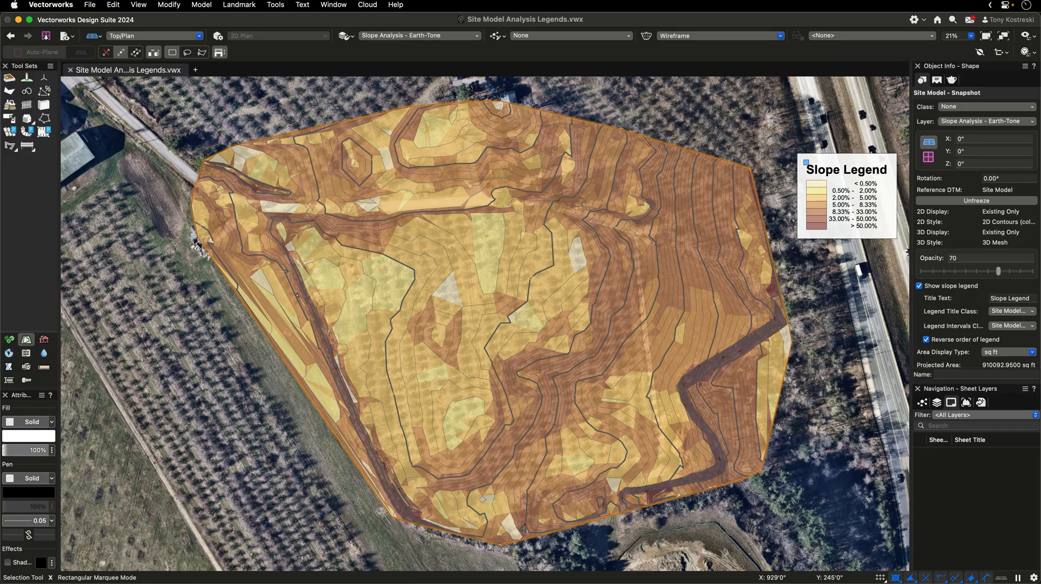
{"action": "left_click", "coordinate": [418, 34]}
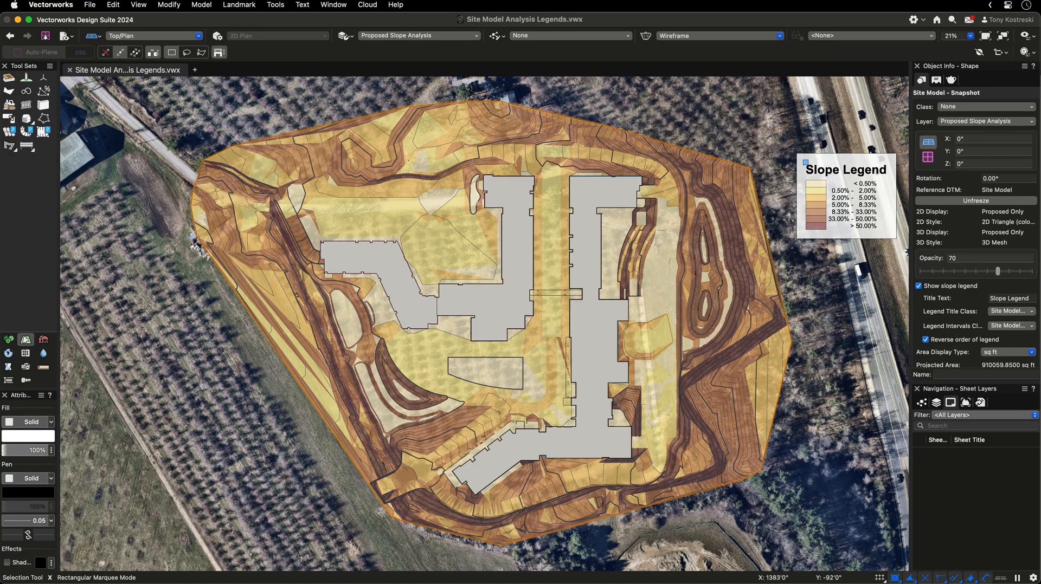
{"action": "left_click", "coordinate": [418, 35]}
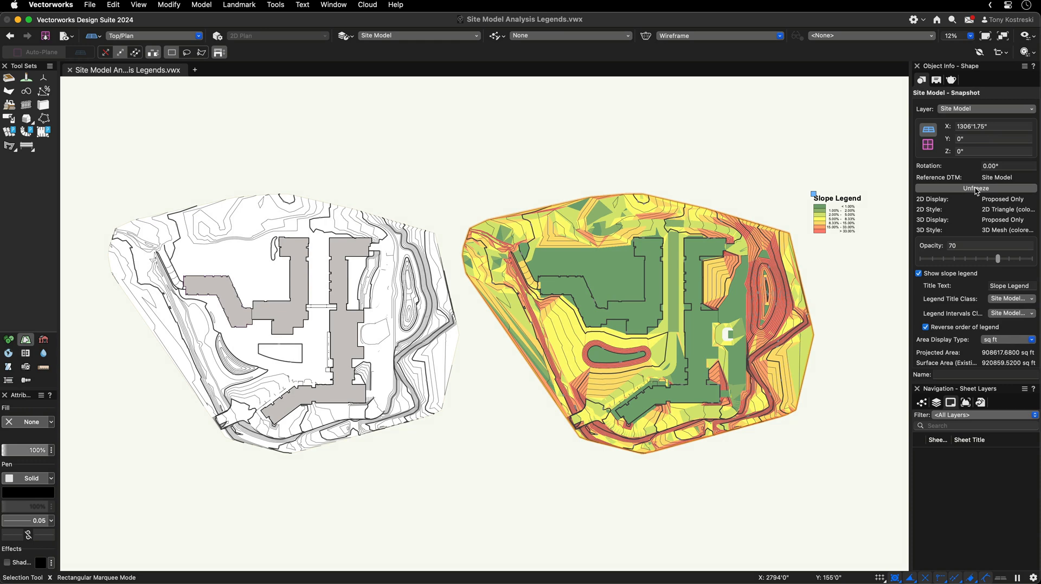
Step: Unfreeze the slope analysis snapshot so its coloring refreshes to the current proposed terrain
{"action": "left_click", "coordinate": [975, 189]}
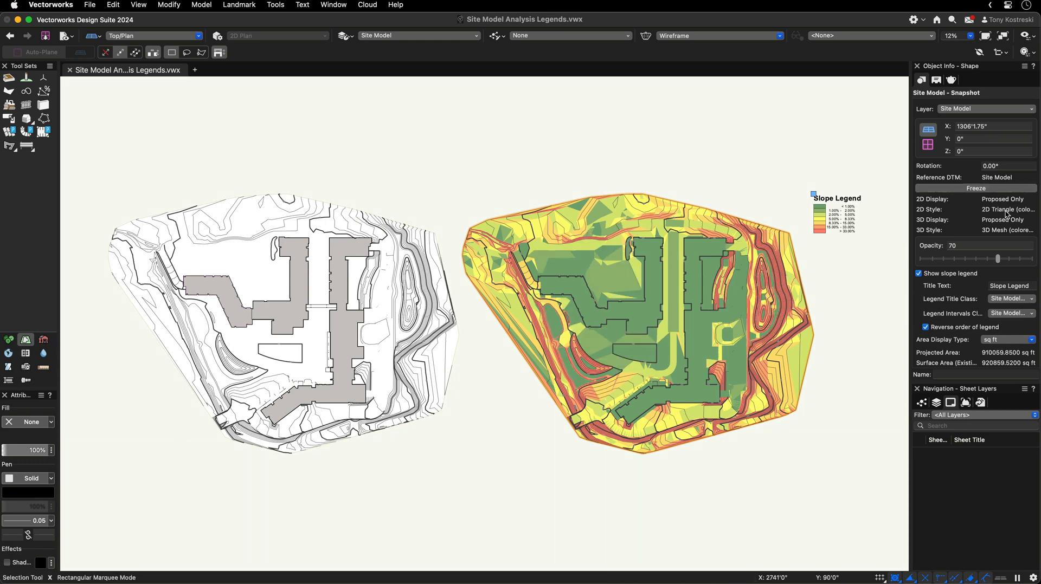